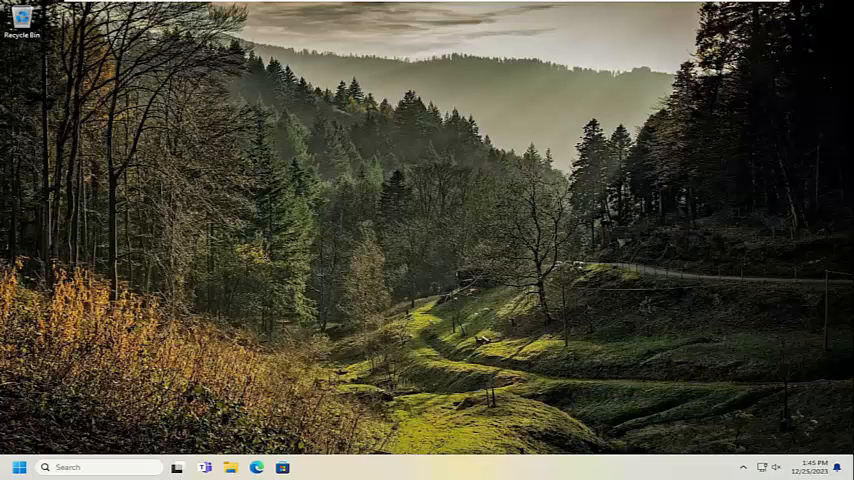
mouse_move(712, 304)
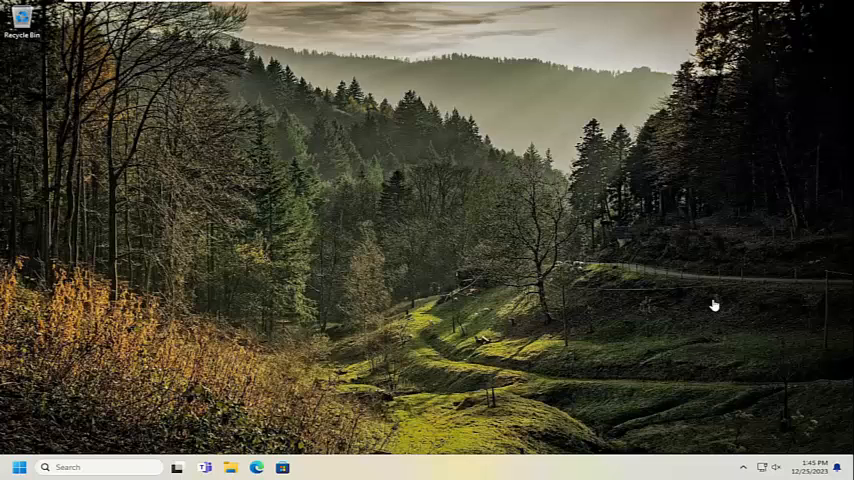
mouse_move(492, 264)
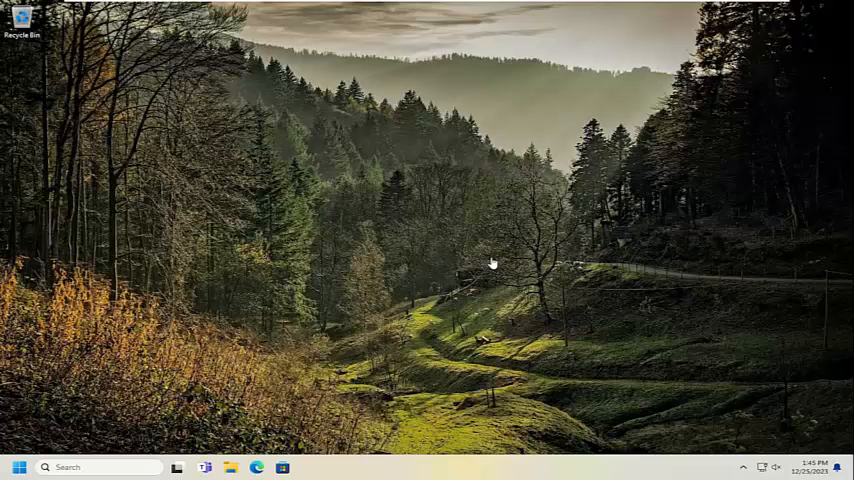
mouse_move(522, 264)
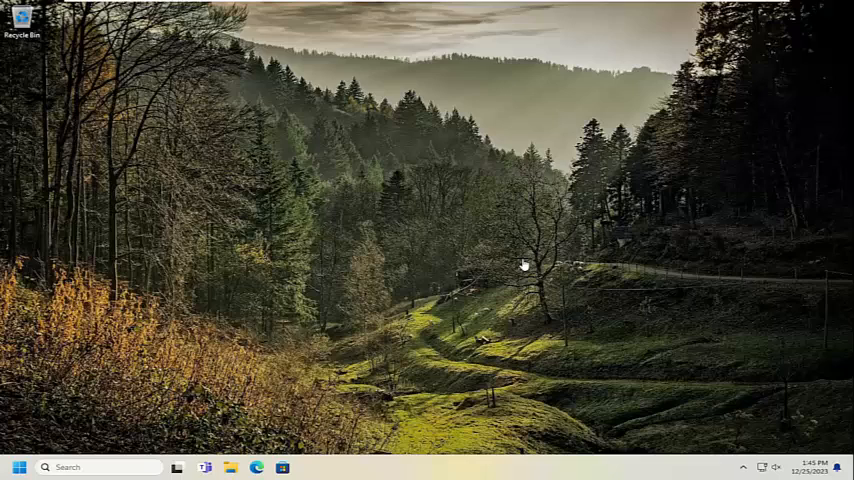
mouse_move(520, 264)
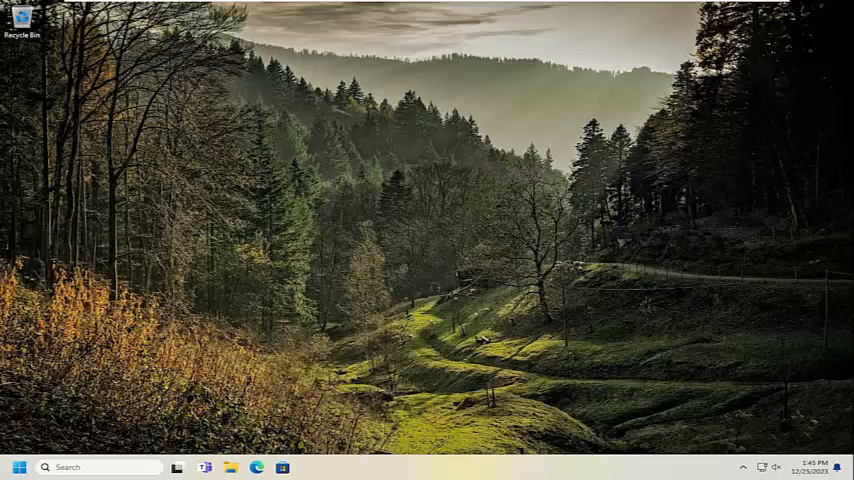
mouse_move(362, 268)
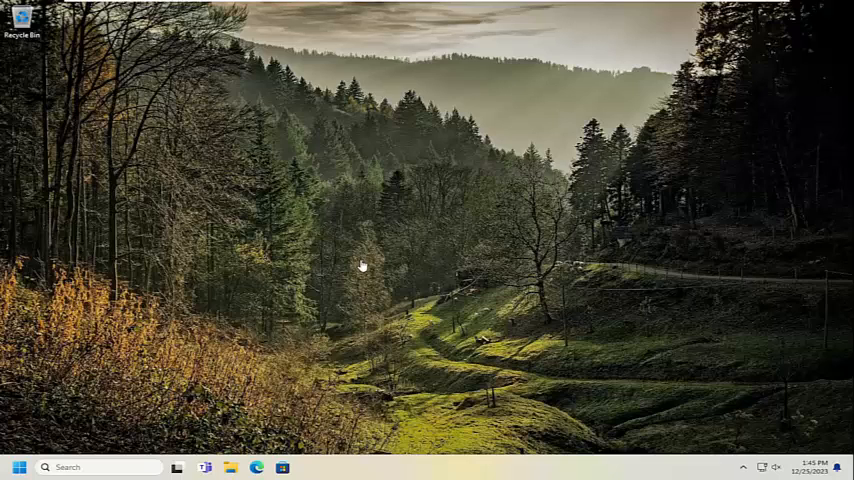
mouse_move(362, 456)
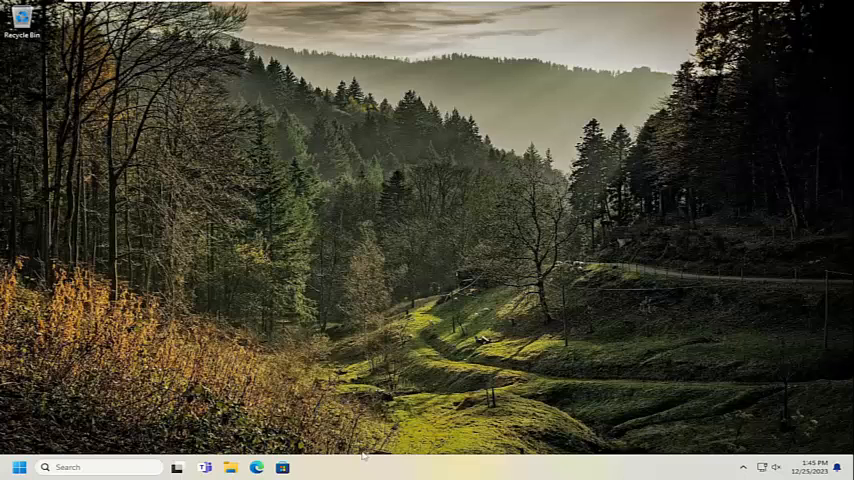
- Launch Task Manager from the taskbar and browse down the Processes list to the background entries
right_click(364, 456)
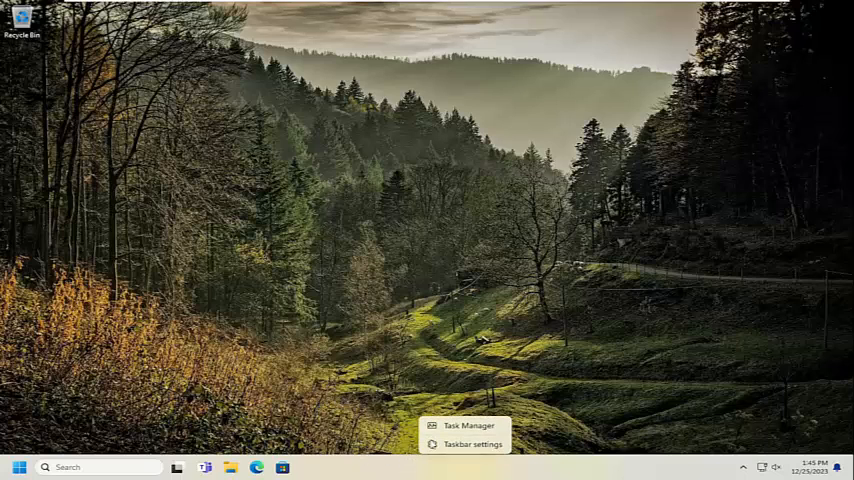
click(468, 424)
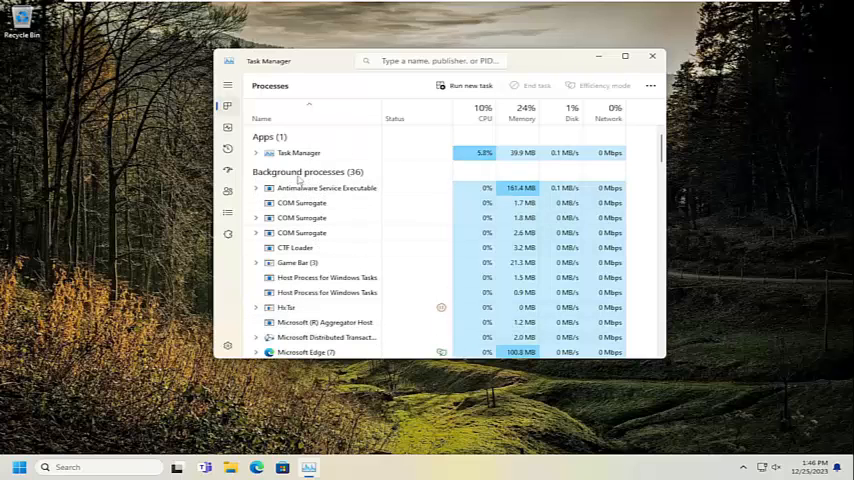
scroll(down, 3)
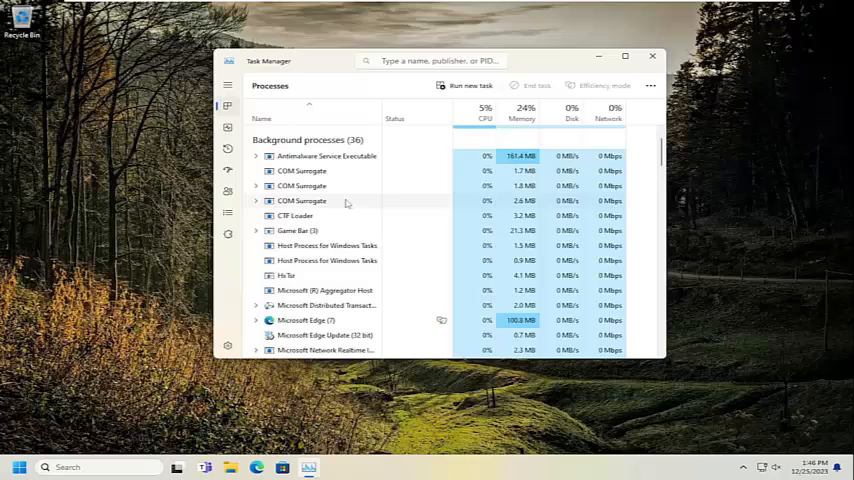
scroll(down, 3)
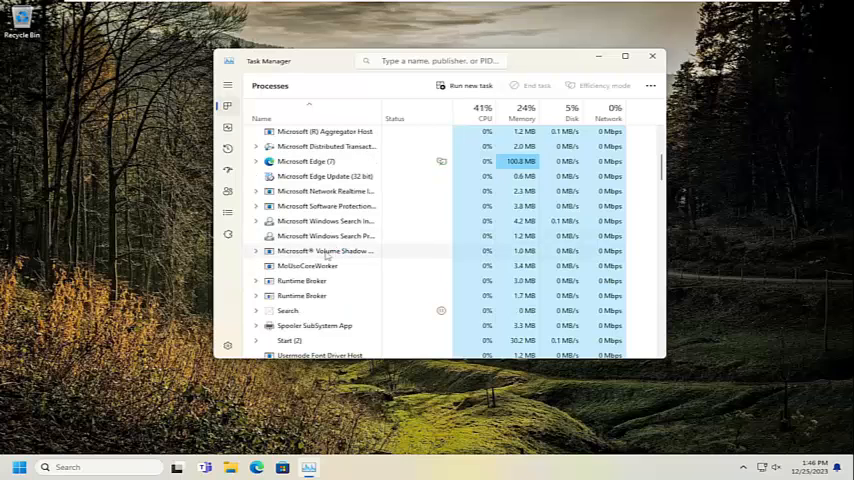
scroll(down, 3)
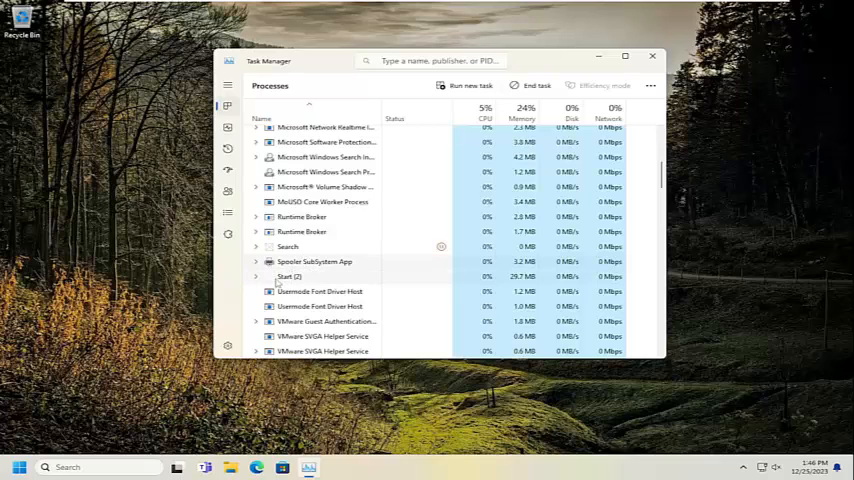
- End a background process from its right-click actions and continue down past VMware and Font Driver Host entries
right_click(288, 276)
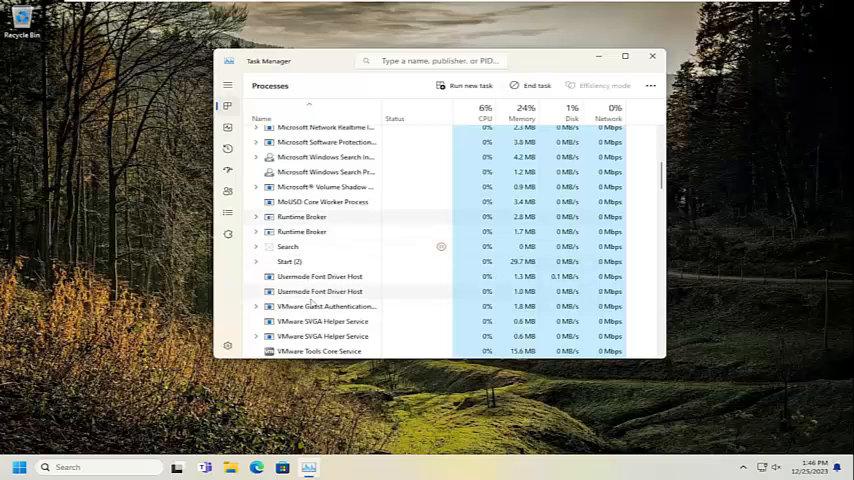
scroll(down, 3)
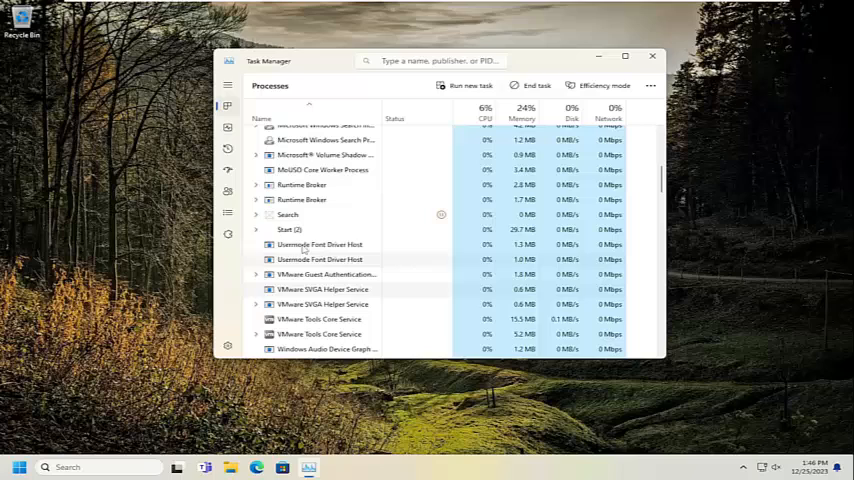
scroll(down, 3)
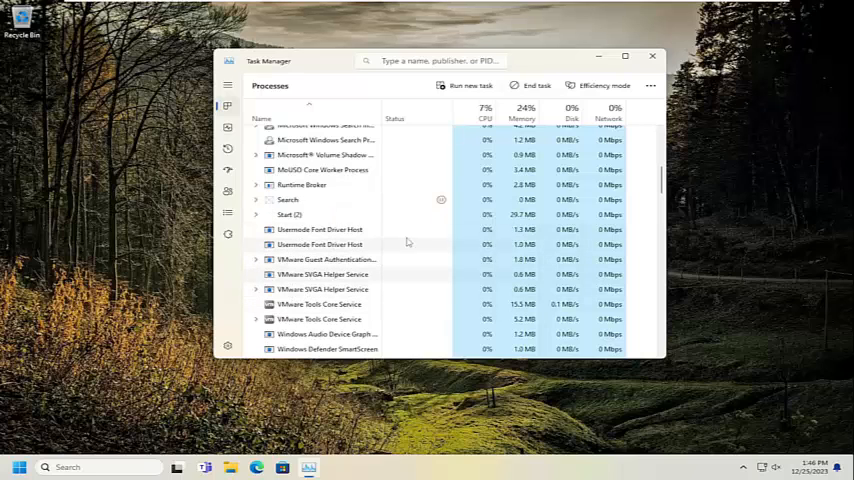
mouse_move(532, 84)
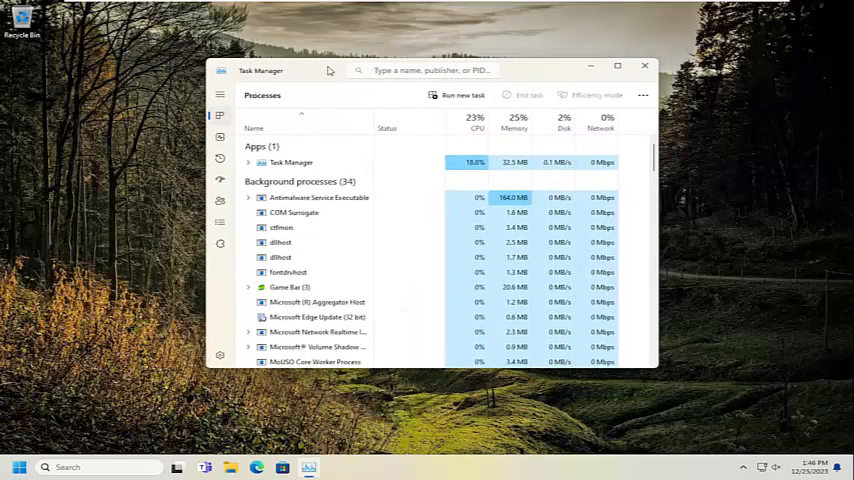
mouse_move(220, 148)
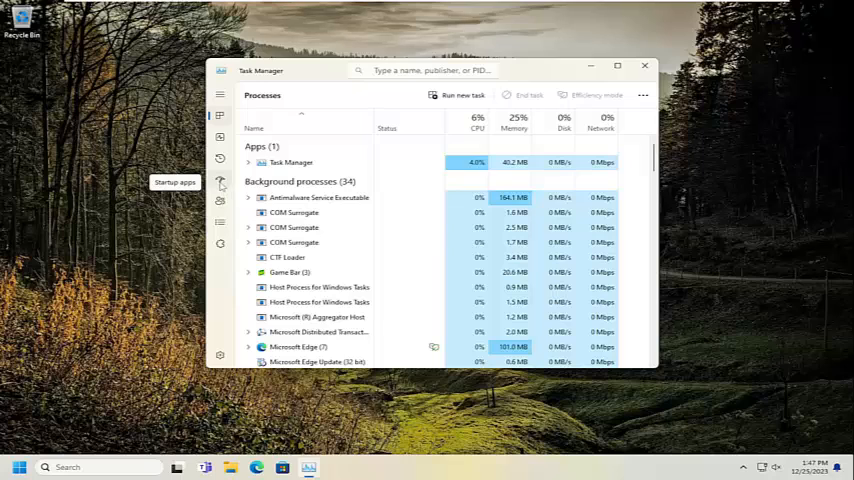
- Disable a listed app on the Startup apps page, then close Task Manager to return to the desktop
click(220, 180)
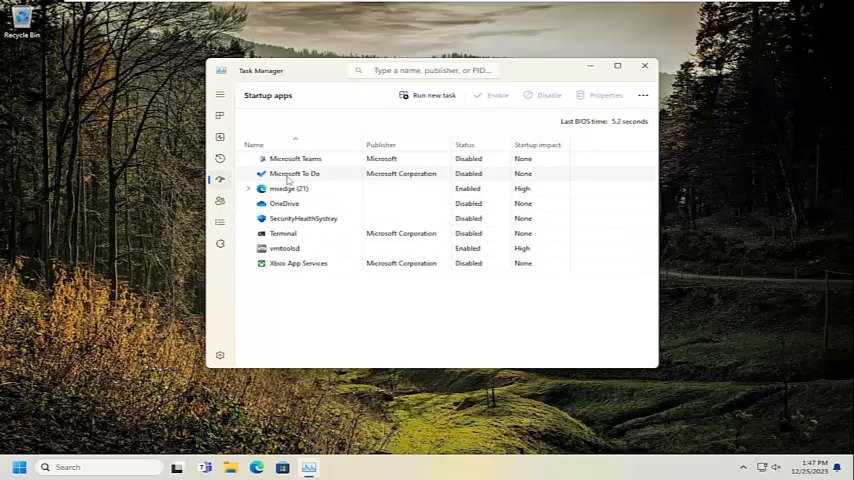
mouse_move(296, 268)
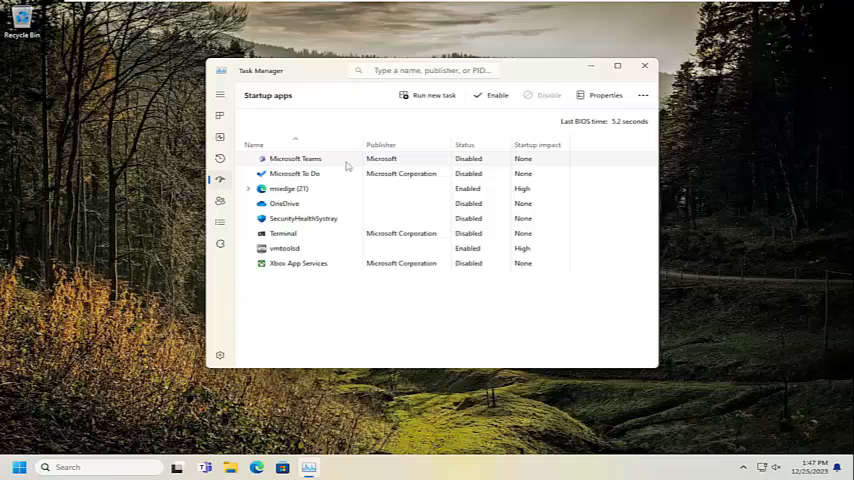
mouse_move(536, 106)
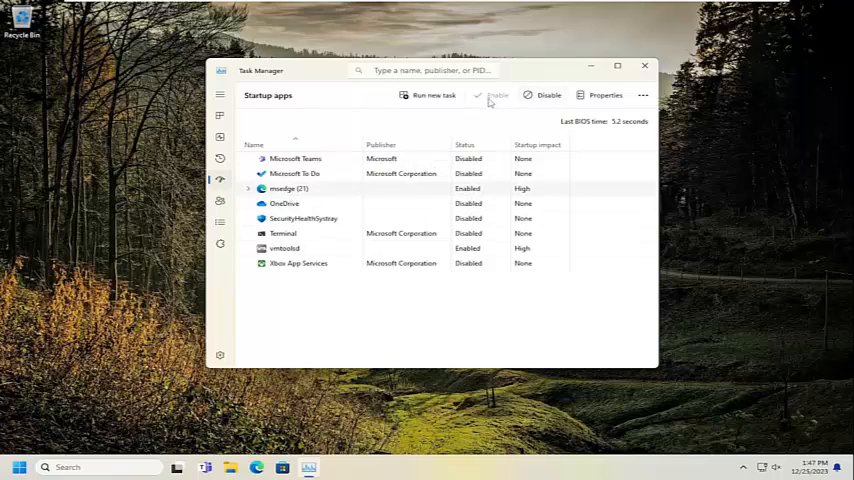
click(284, 232)
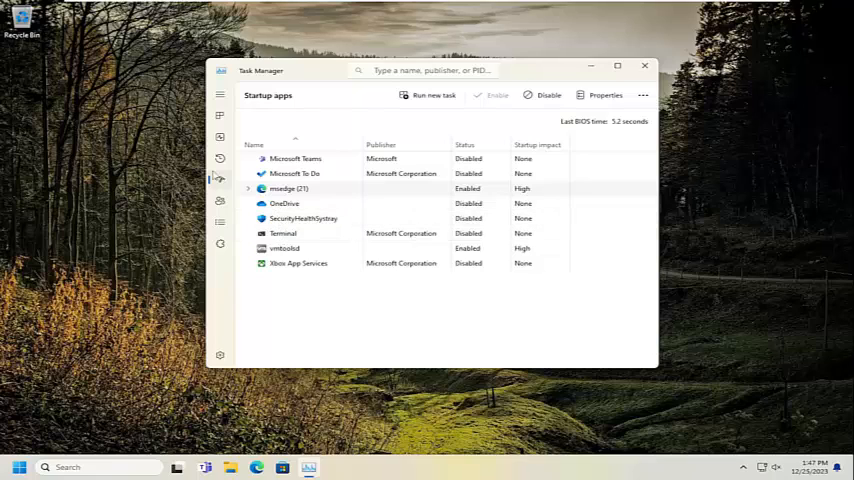
mouse_move(298, 282)
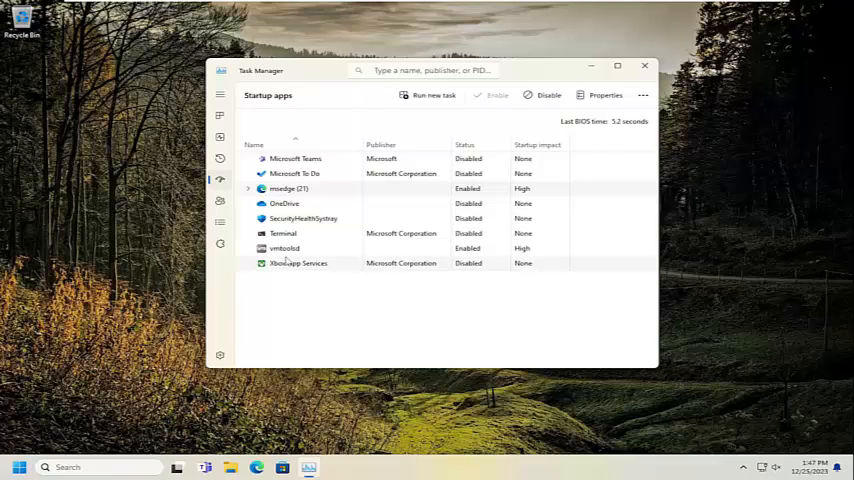
mouse_move(316, 236)
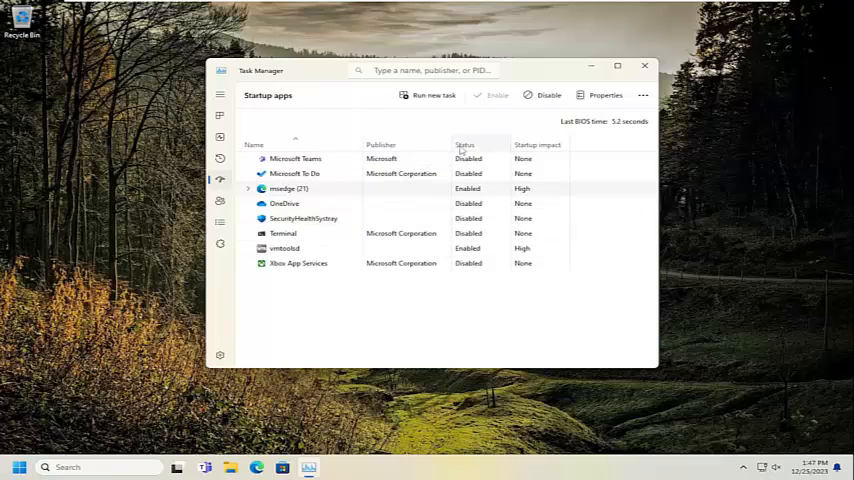
mouse_move(644, 66)
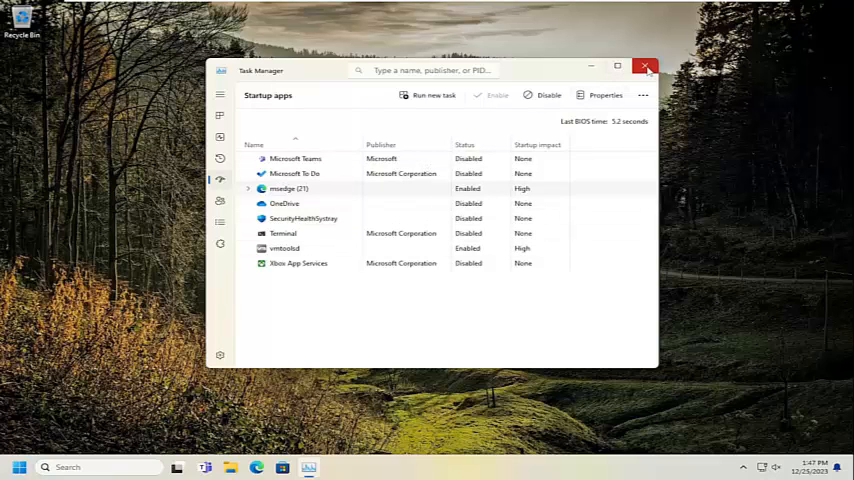
click(644, 68)
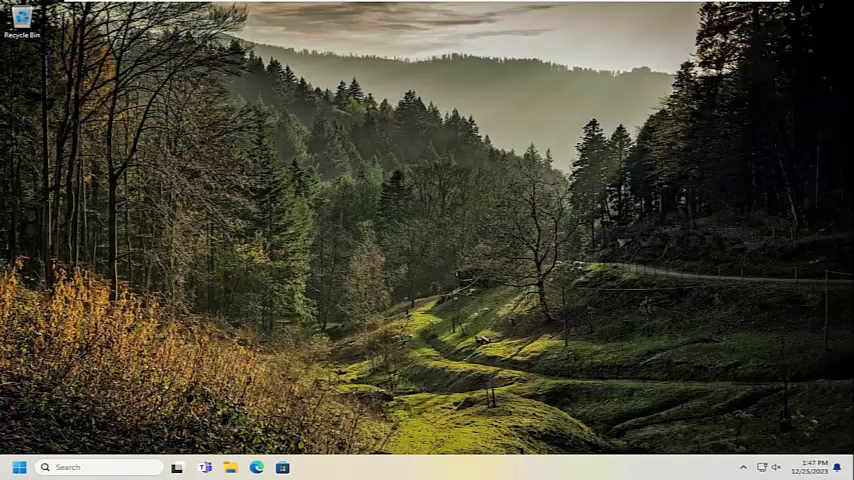